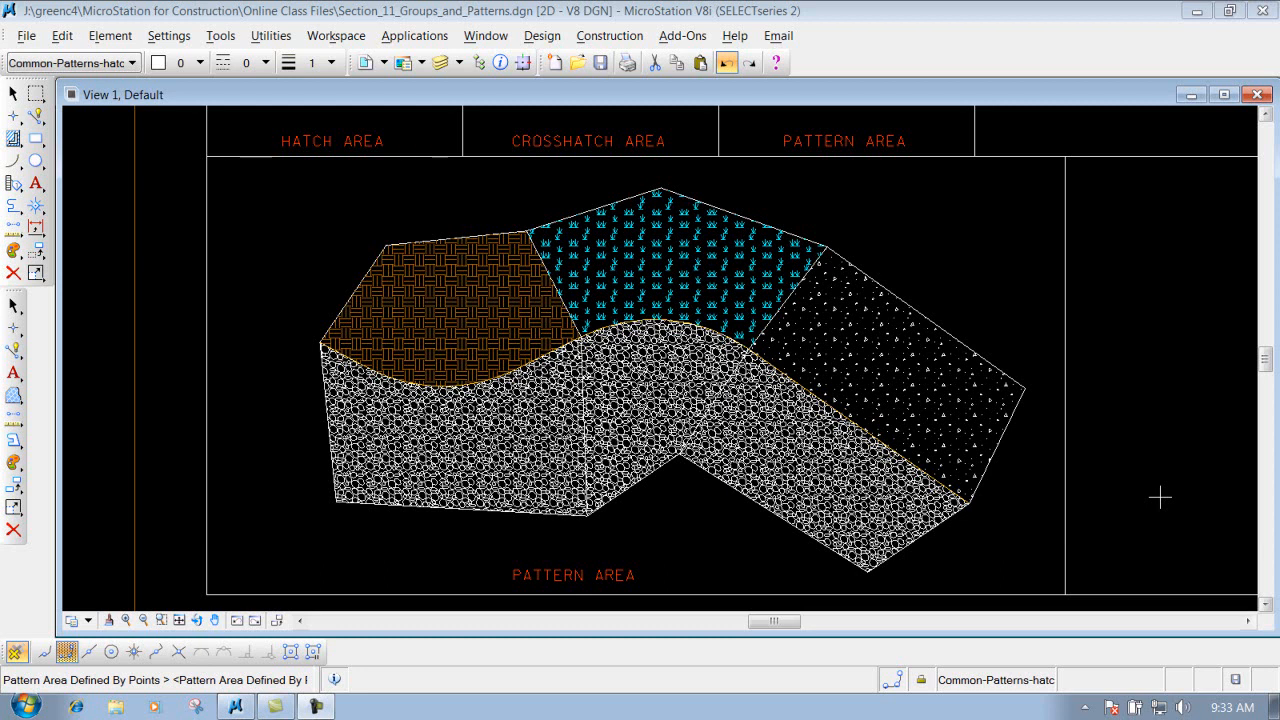
pyautogui.moveTo(732, 572)
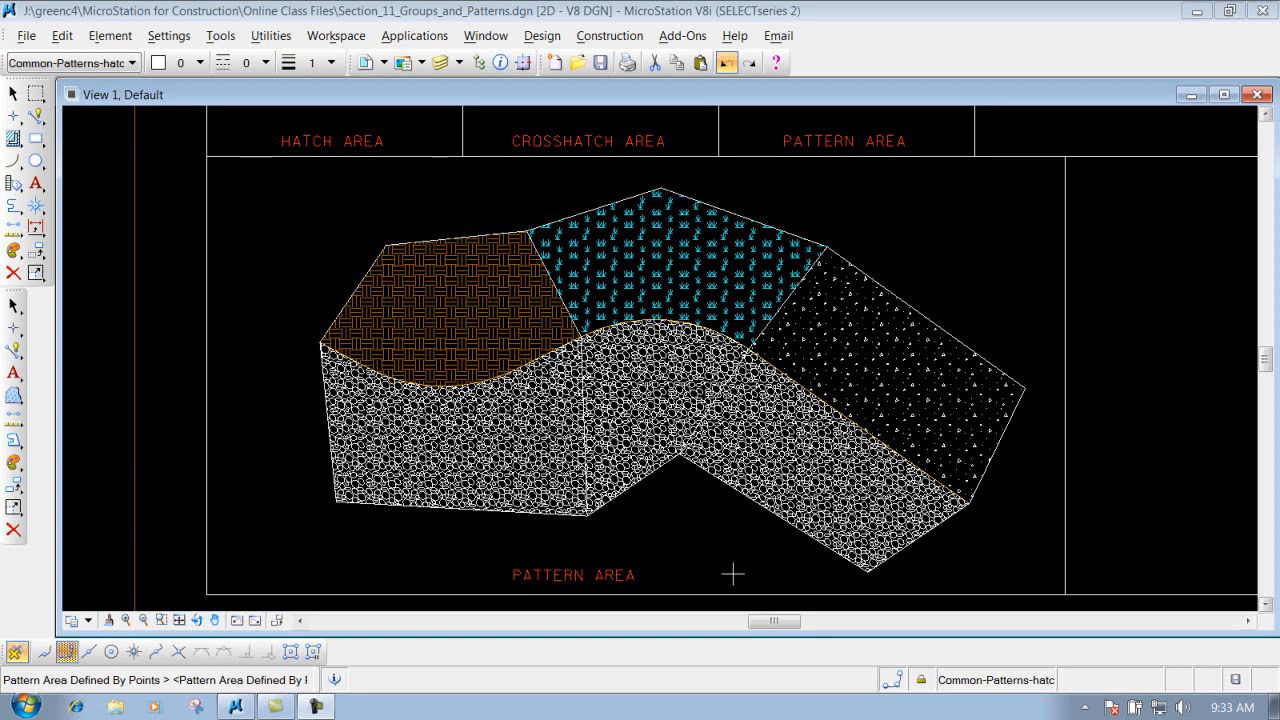
pyautogui.moveTo(100, 388)
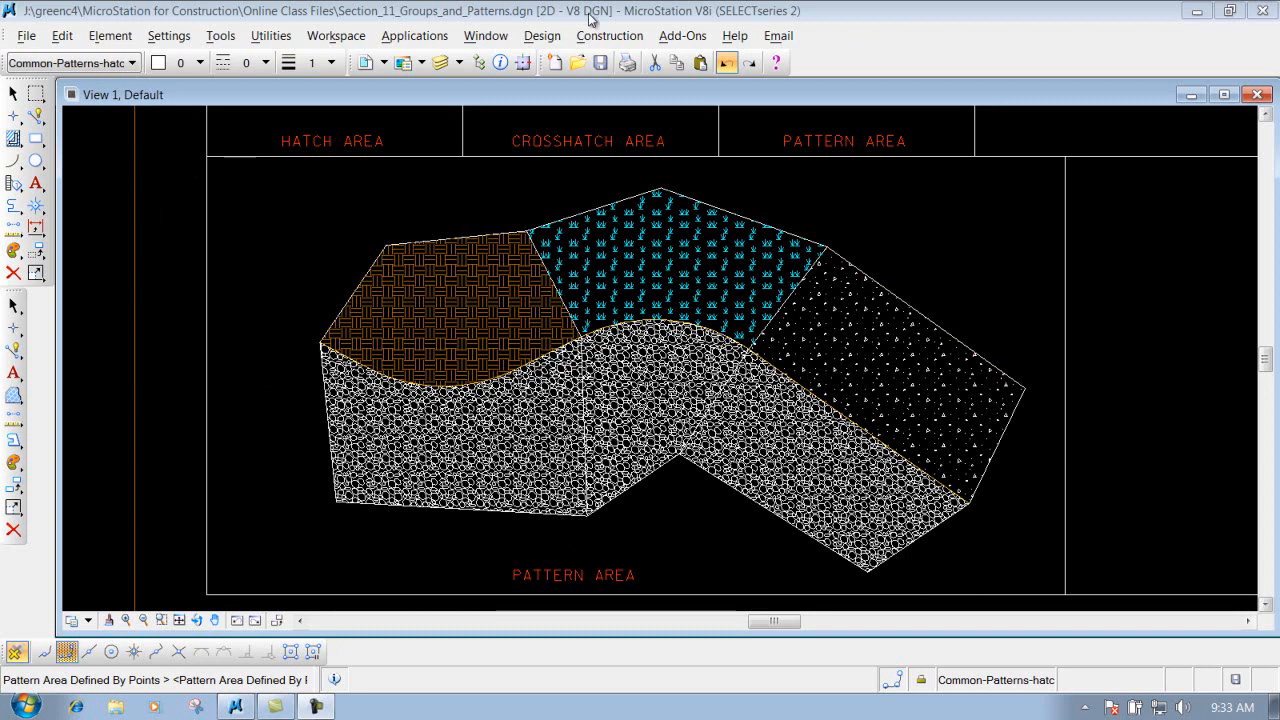
# Step: Browse the sheet options and bring up the full Patterns tool flyout for Match Pattern Attributes
pyautogui.click(544, 36)
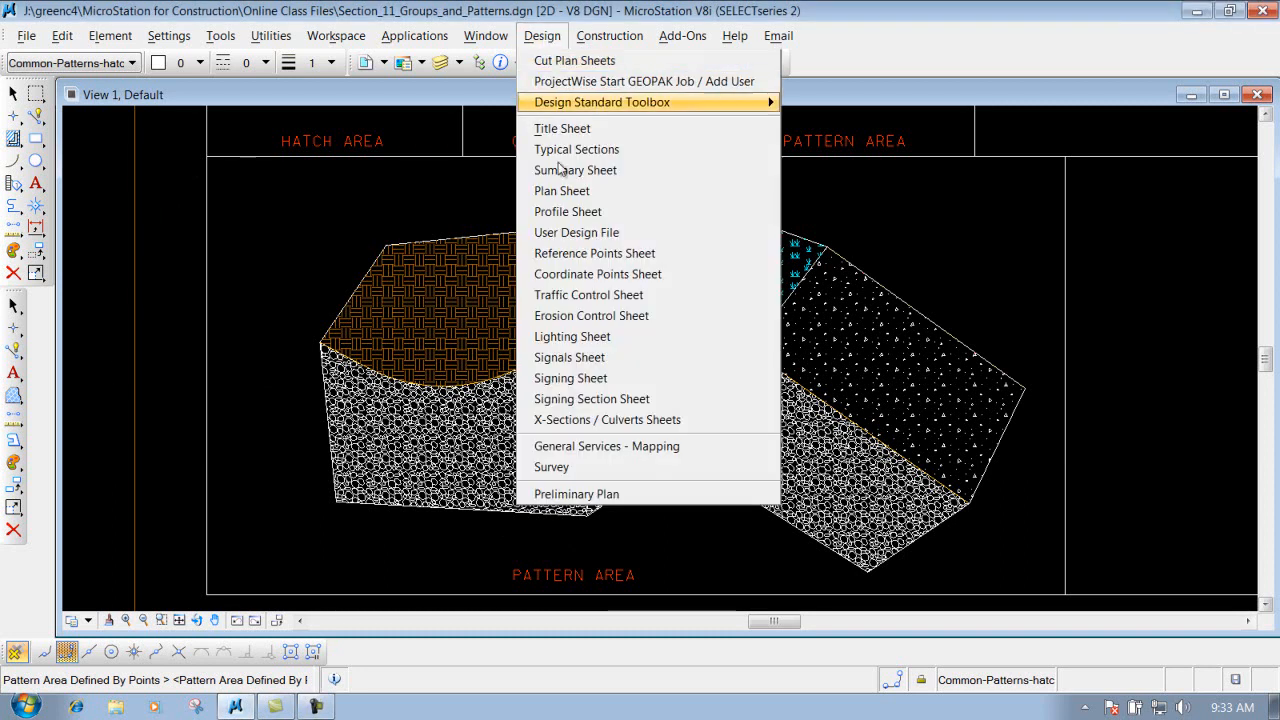
pyautogui.moveTo(310, 354)
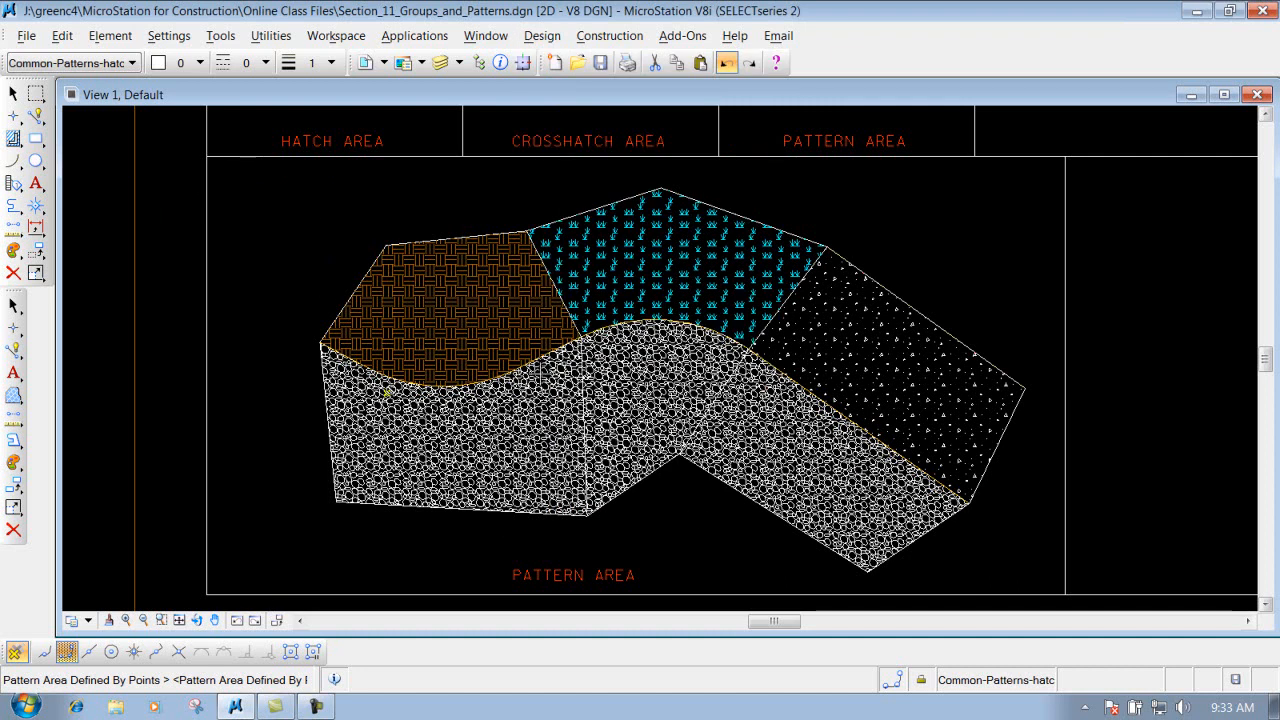
pyautogui.moveTo(752, 268)
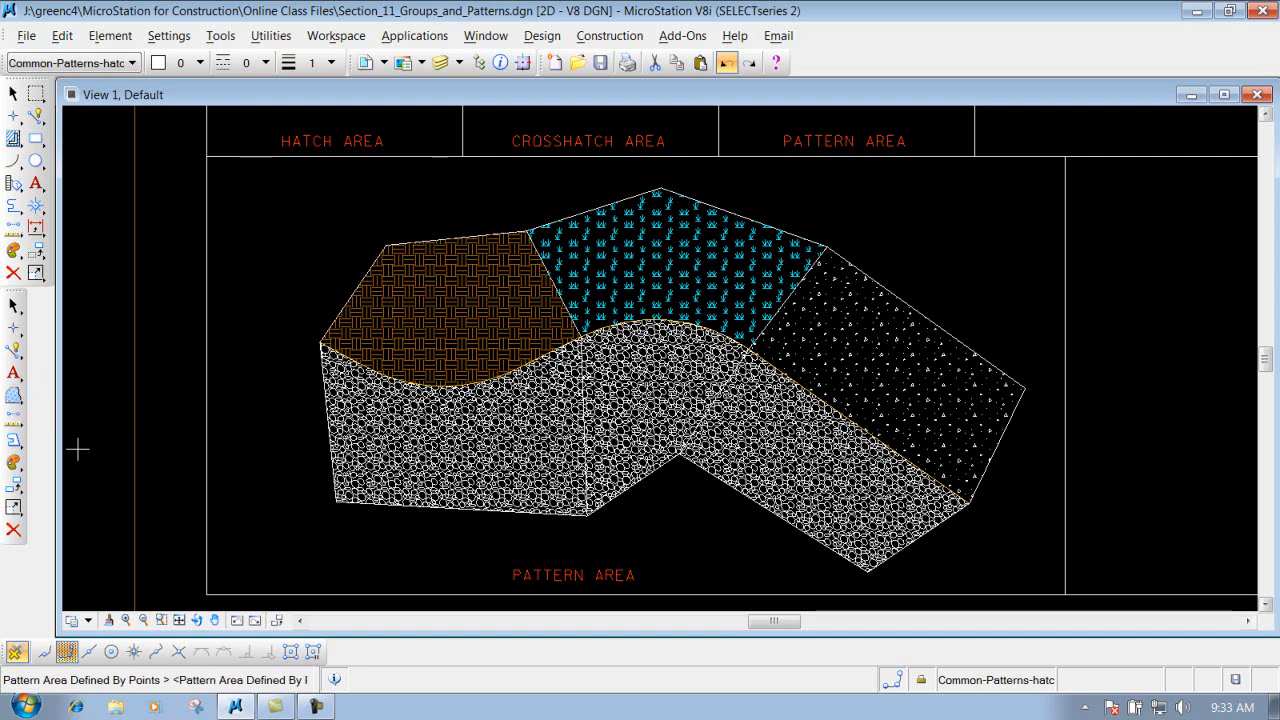
pyautogui.moveTo(176, 448)
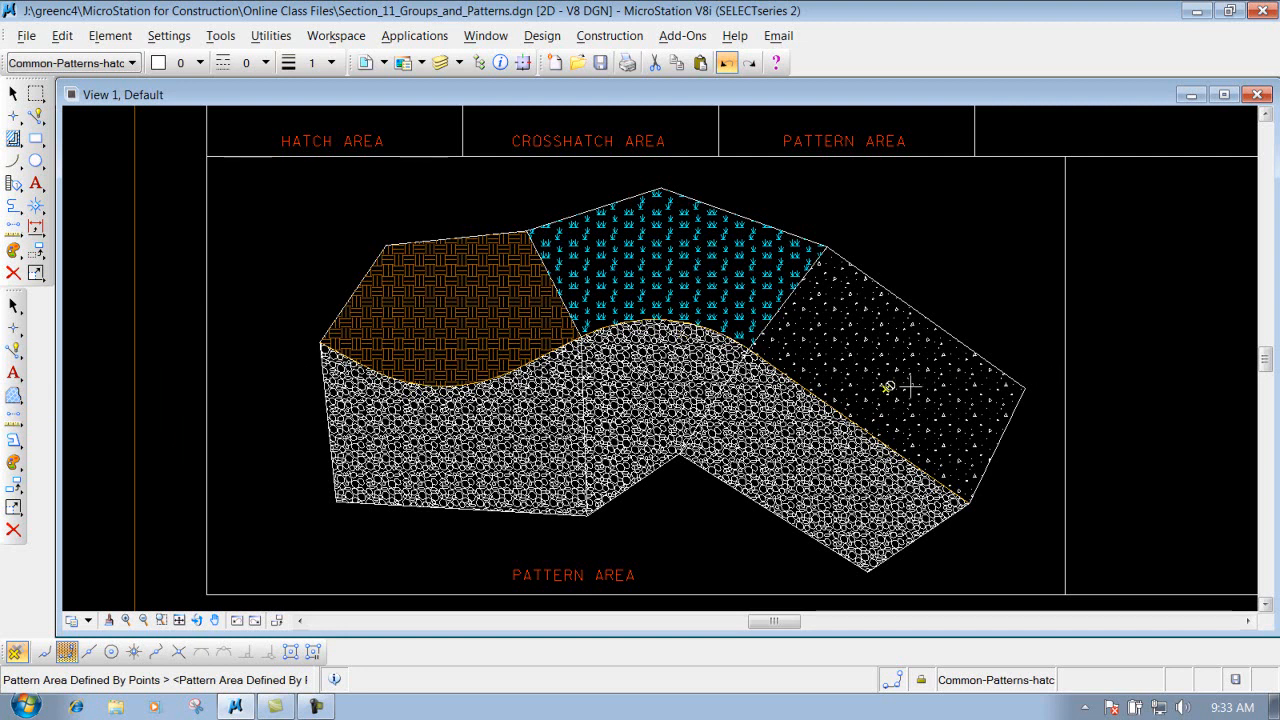
pyautogui.click(12, 396)
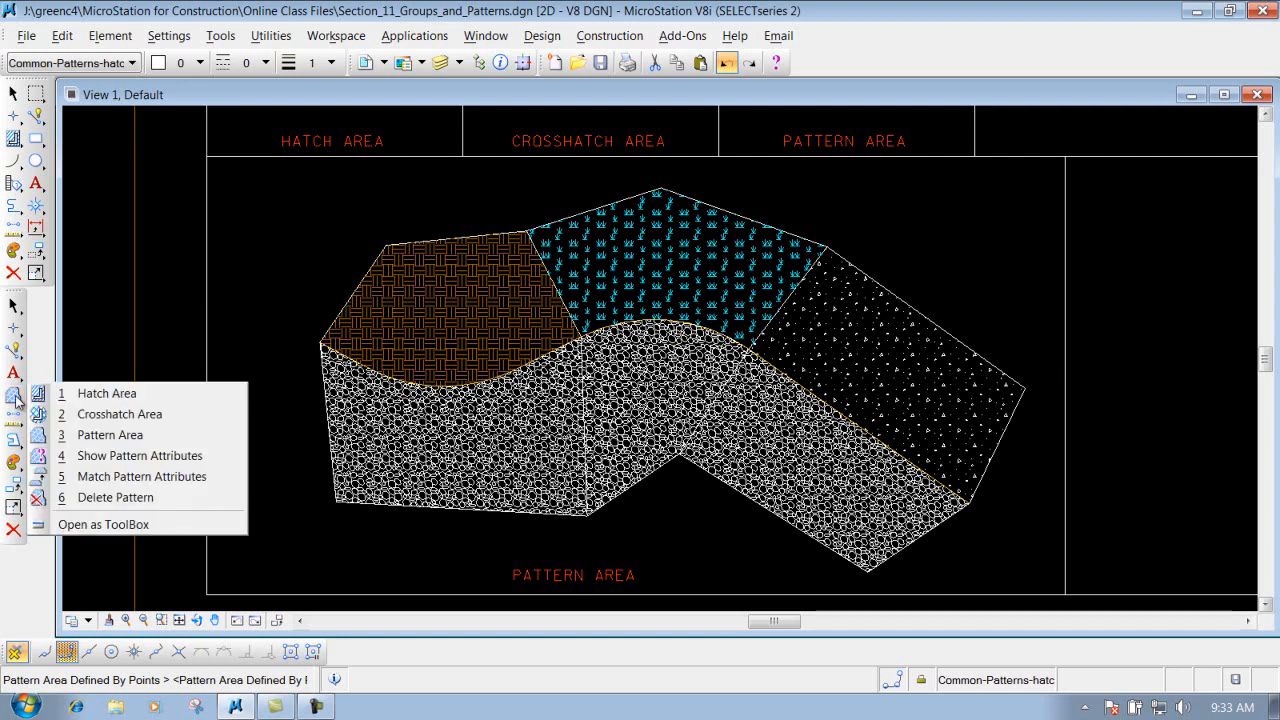
pyautogui.moveTo(140, 476)
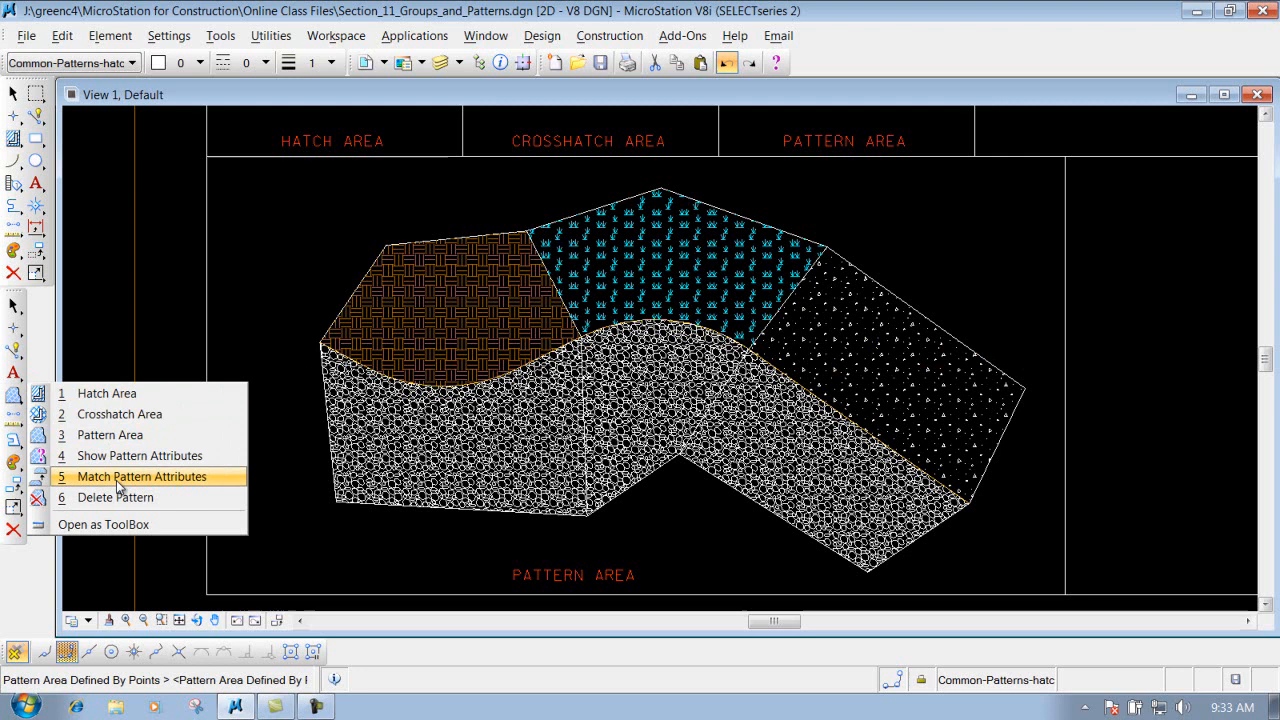
pyautogui.moveTo(100, 486)
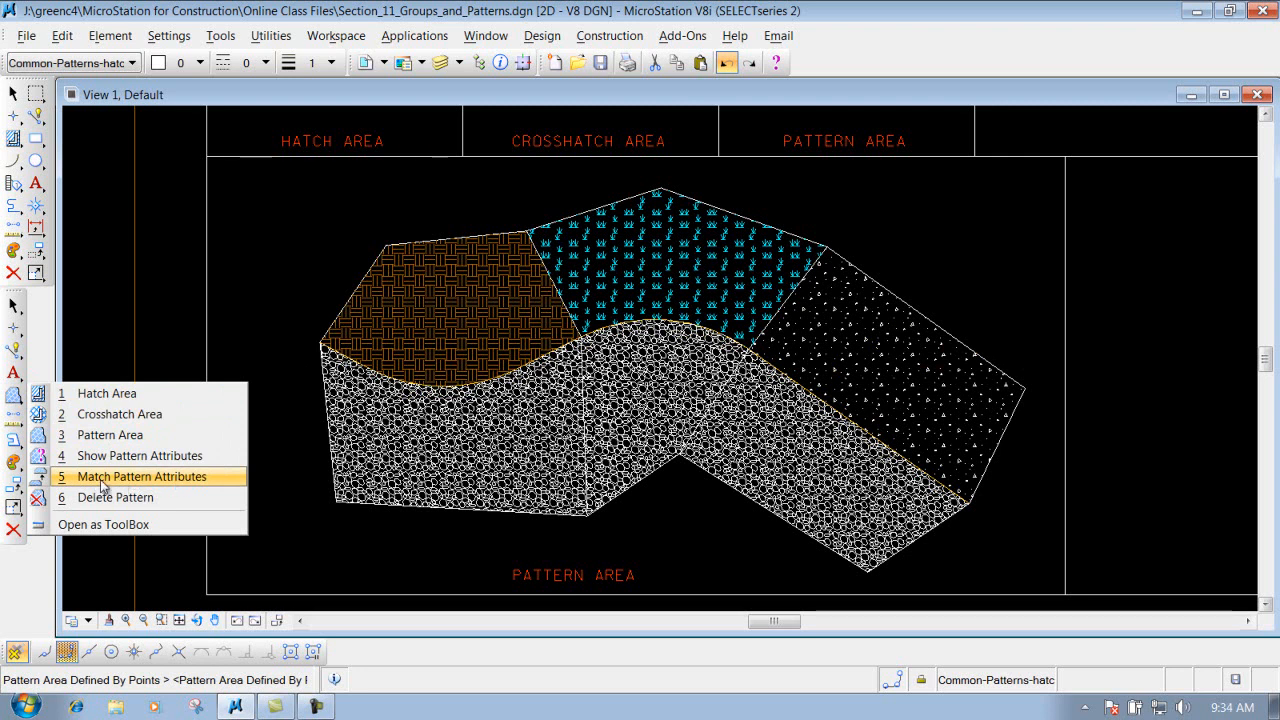
pyautogui.moveTo(90, 484)
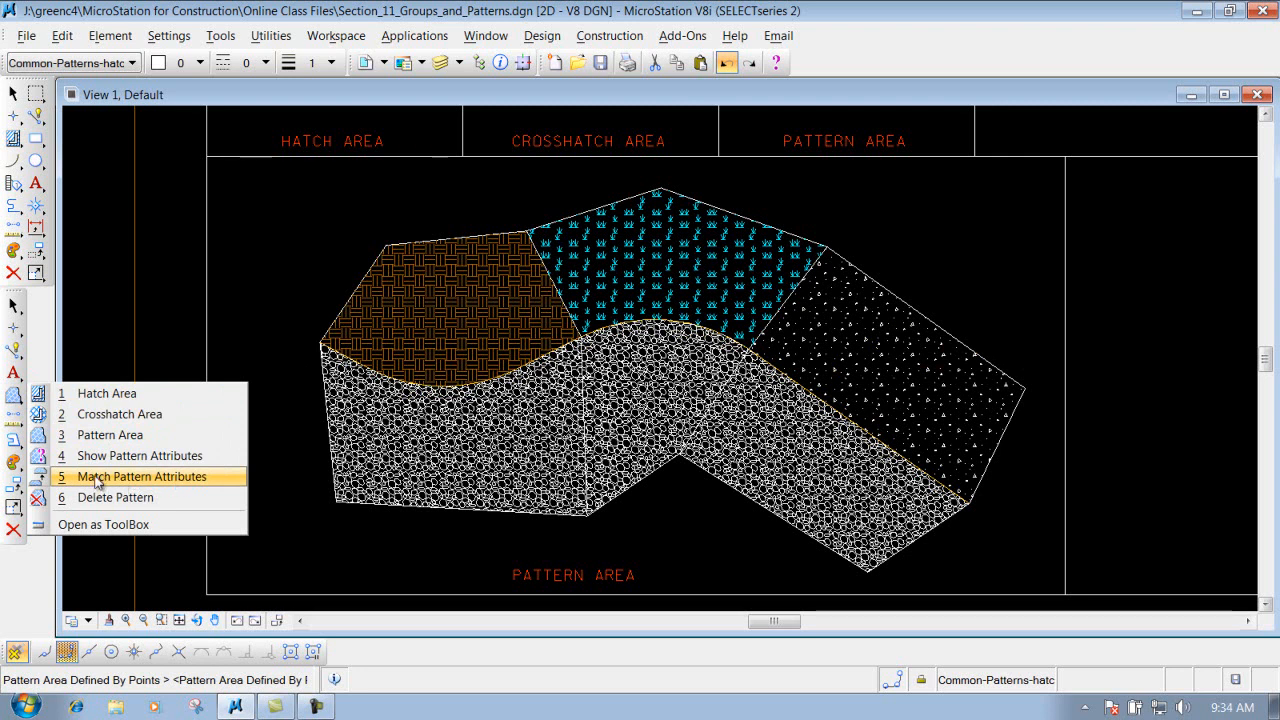
pyautogui.click(140, 476)
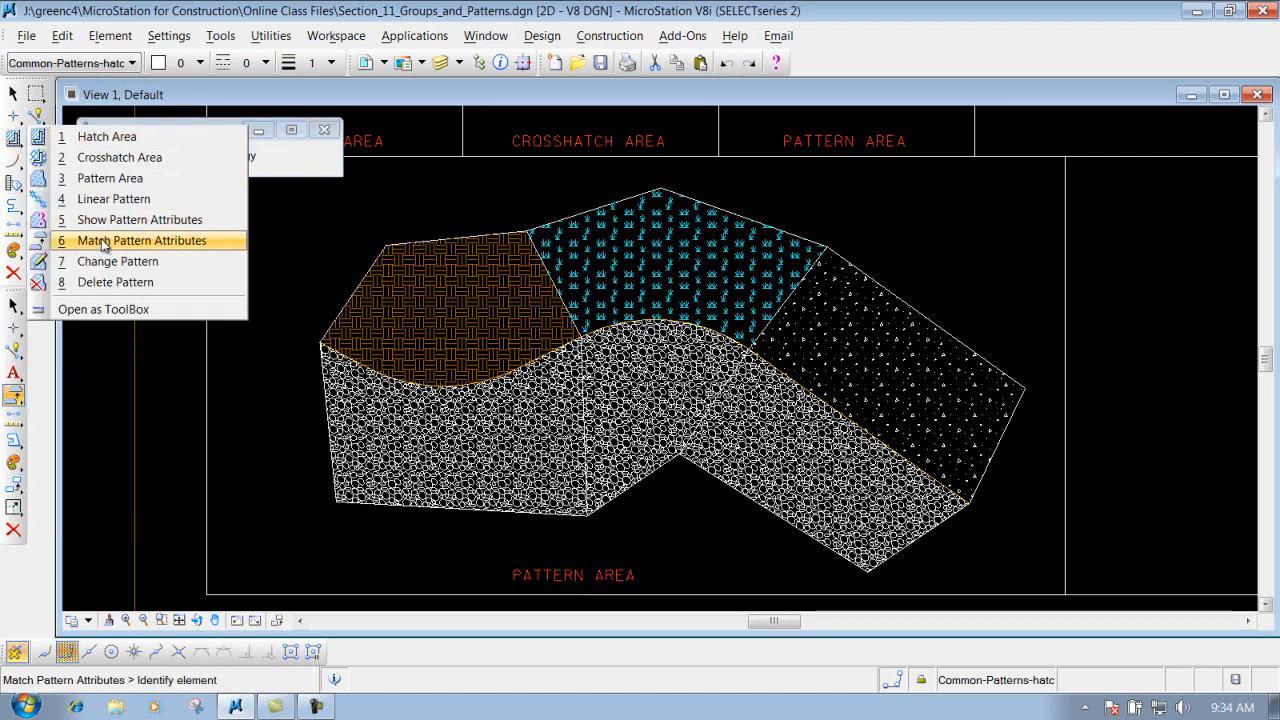
# Step: Match pattern attributes from the large white CONC area at scale 600
pyautogui.click(140, 240)
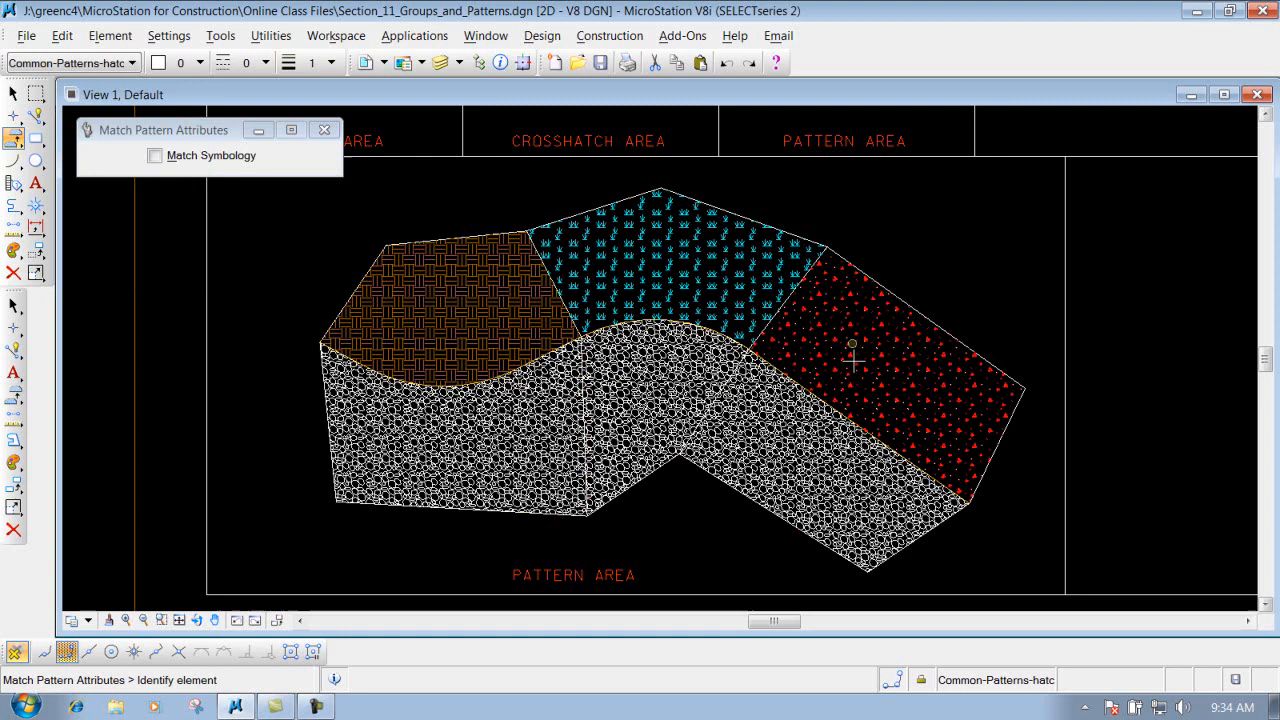
pyautogui.moveTo(872, 352)
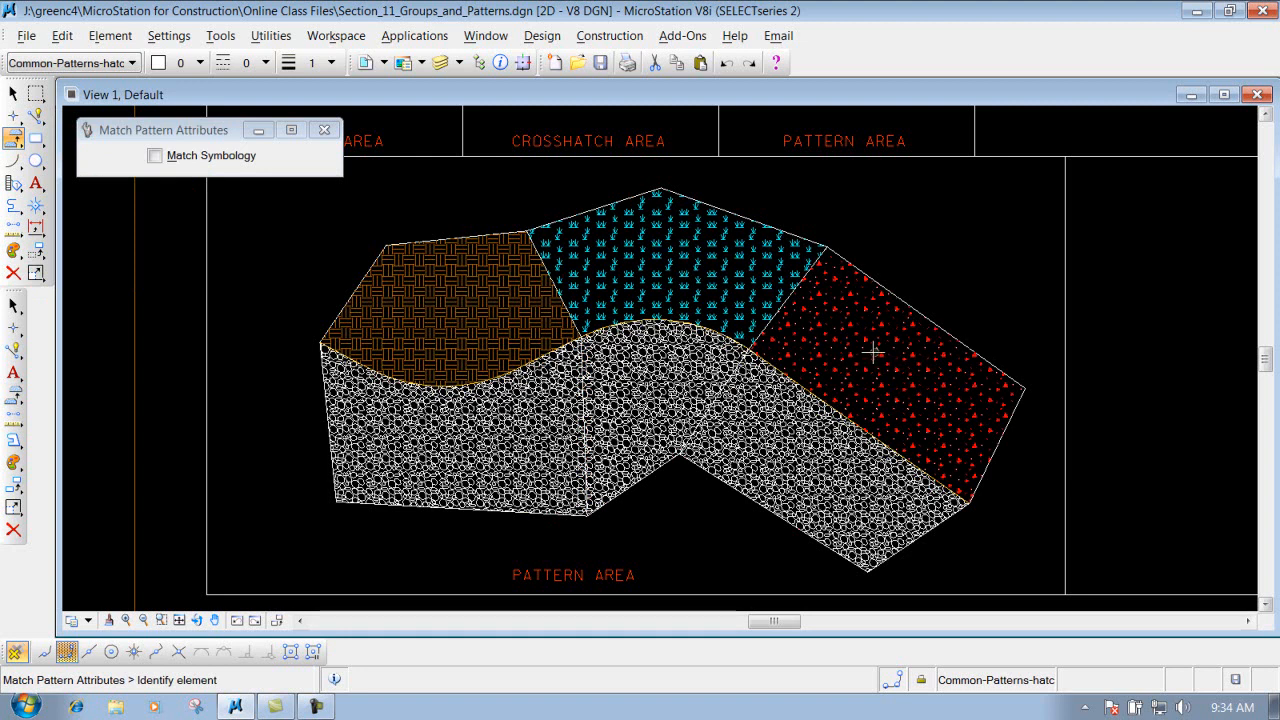
pyautogui.moveTo(870, 348)
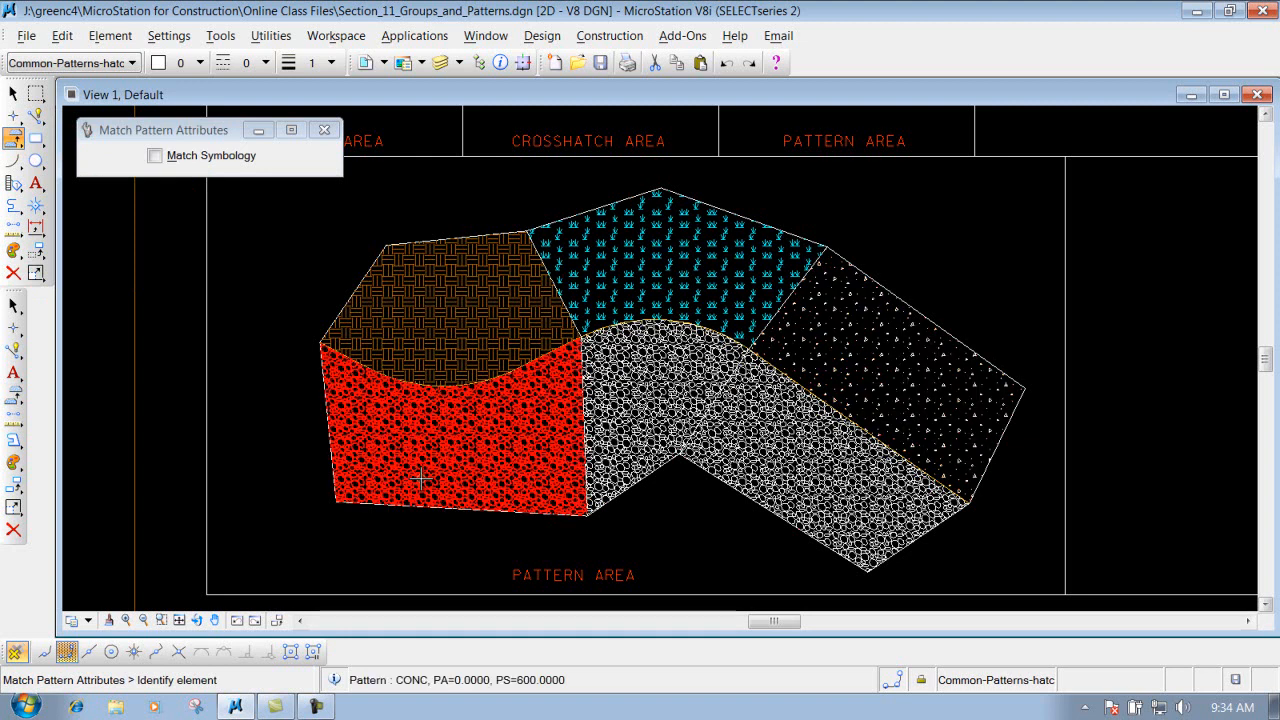
pyautogui.click(420, 480)
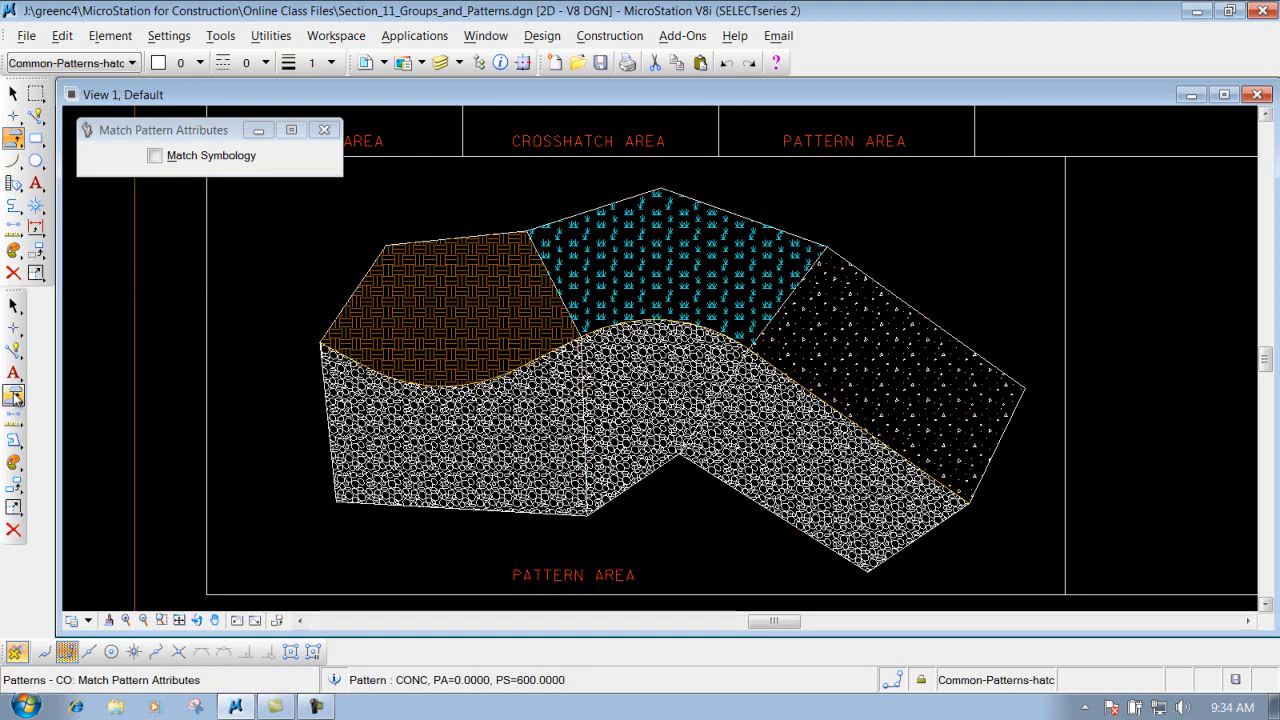
pyautogui.click(14, 398)
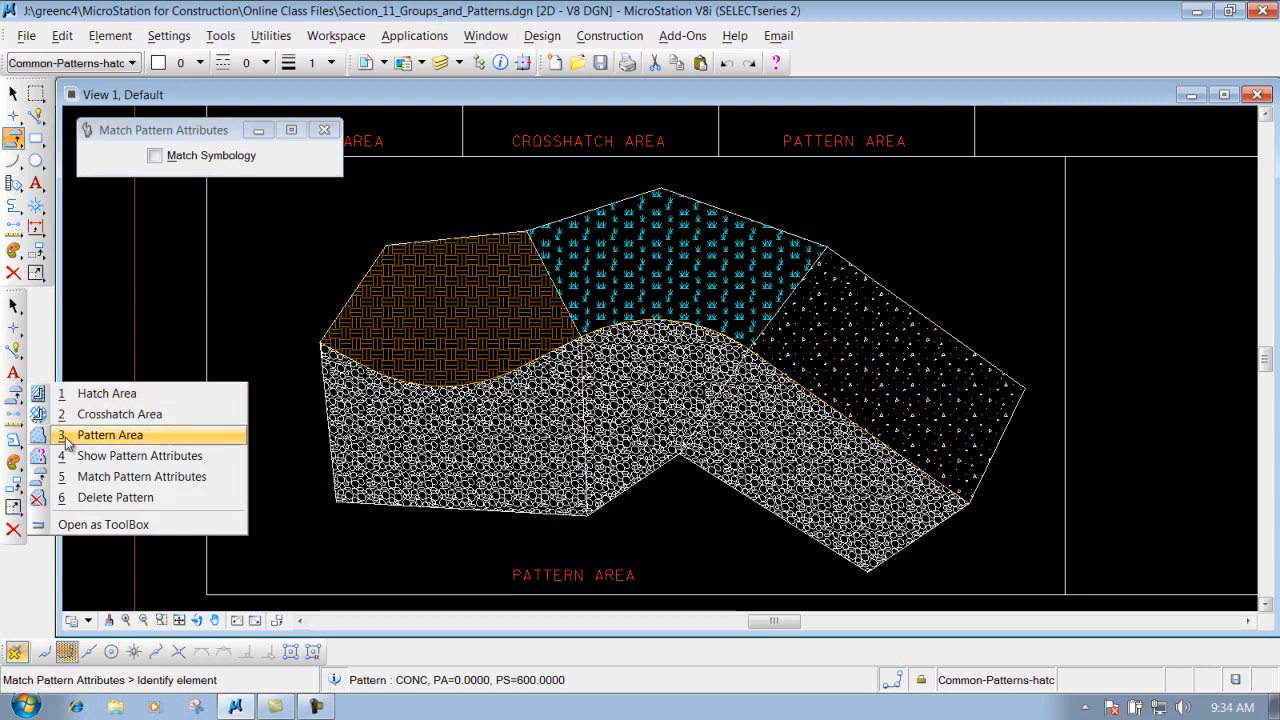
# Step: Place a new CONC pattern area at scale 600 by entering shape vertices at the upper right
pyautogui.click(110, 434)
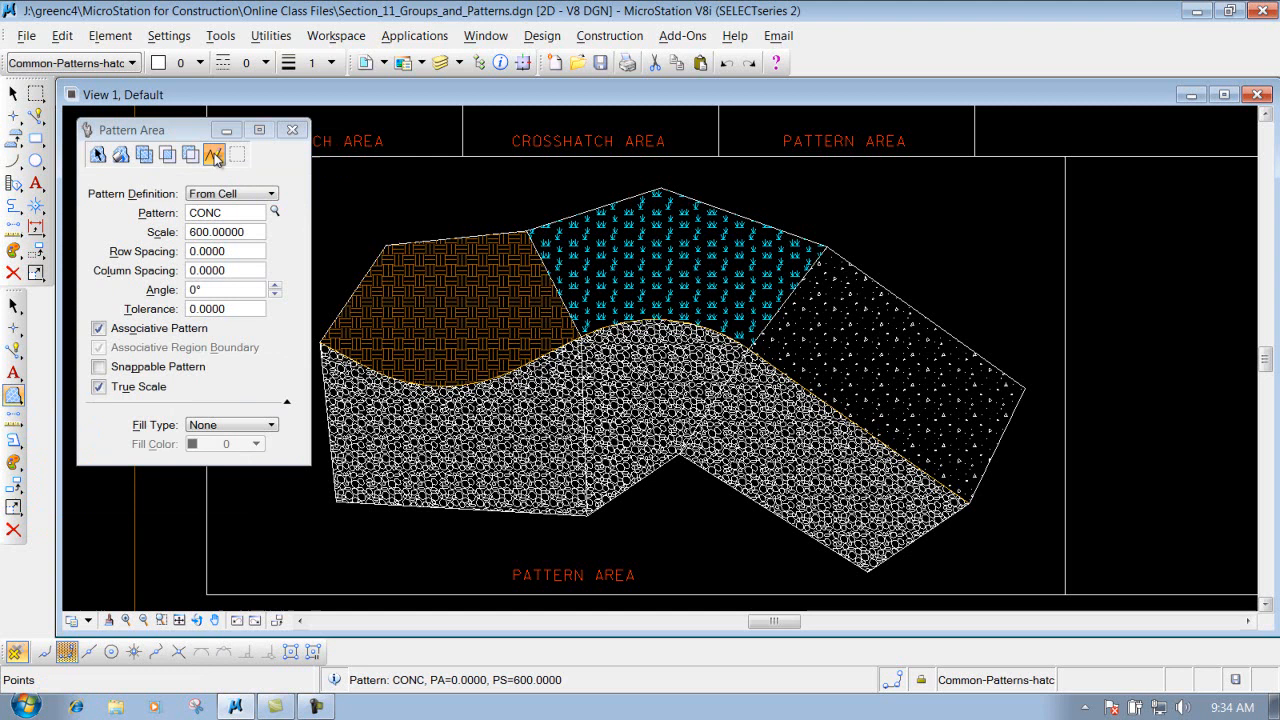
pyautogui.click(214, 154)
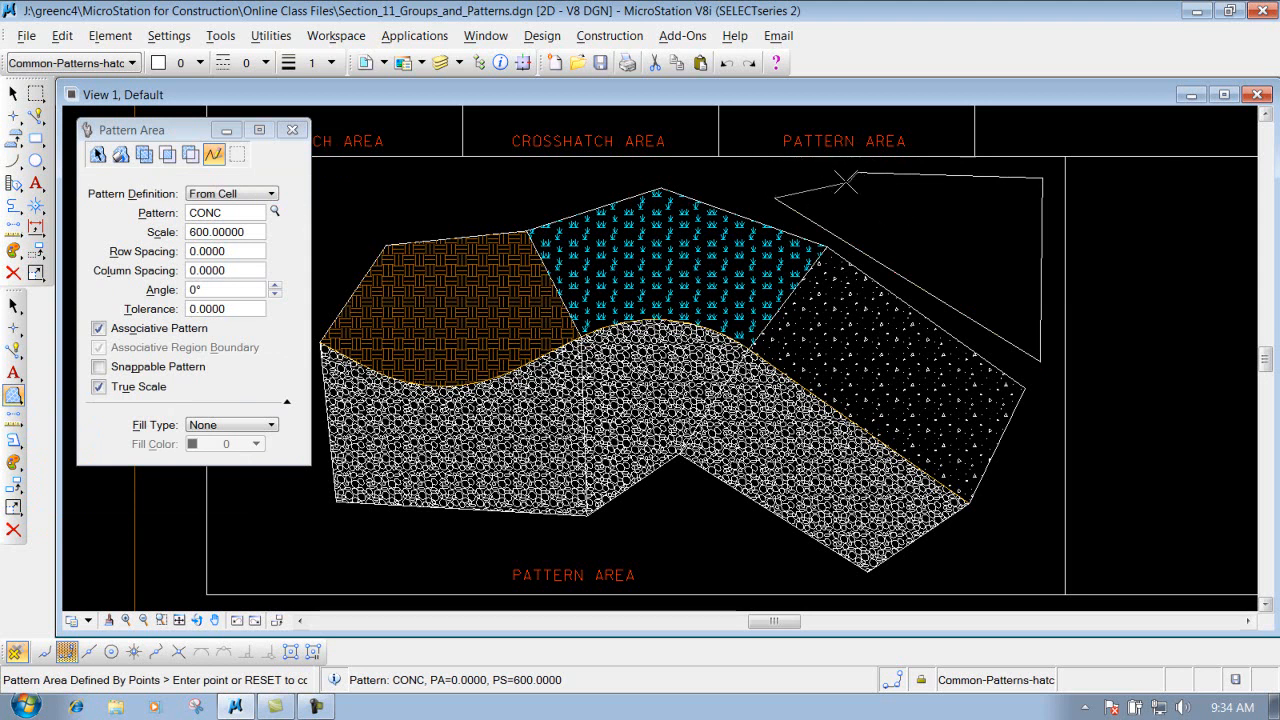
pyautogui.click(1040, 360)
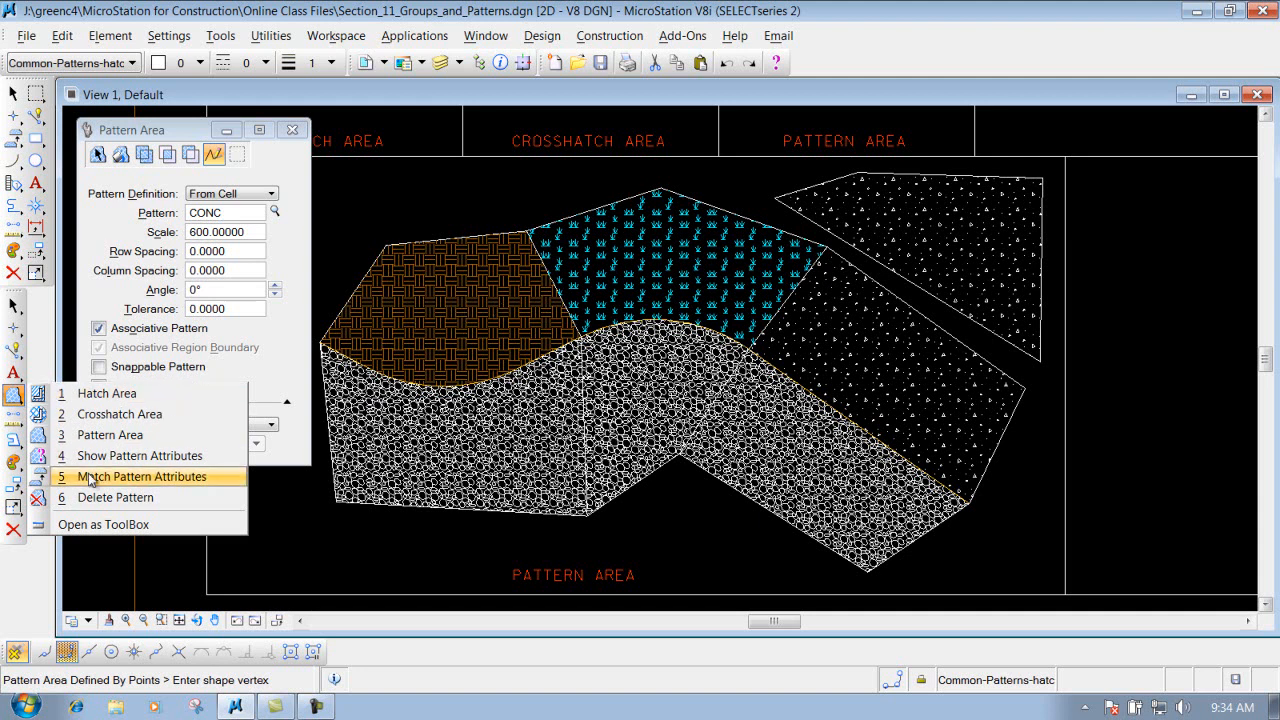
pyautogui.moveTo(112, 482)
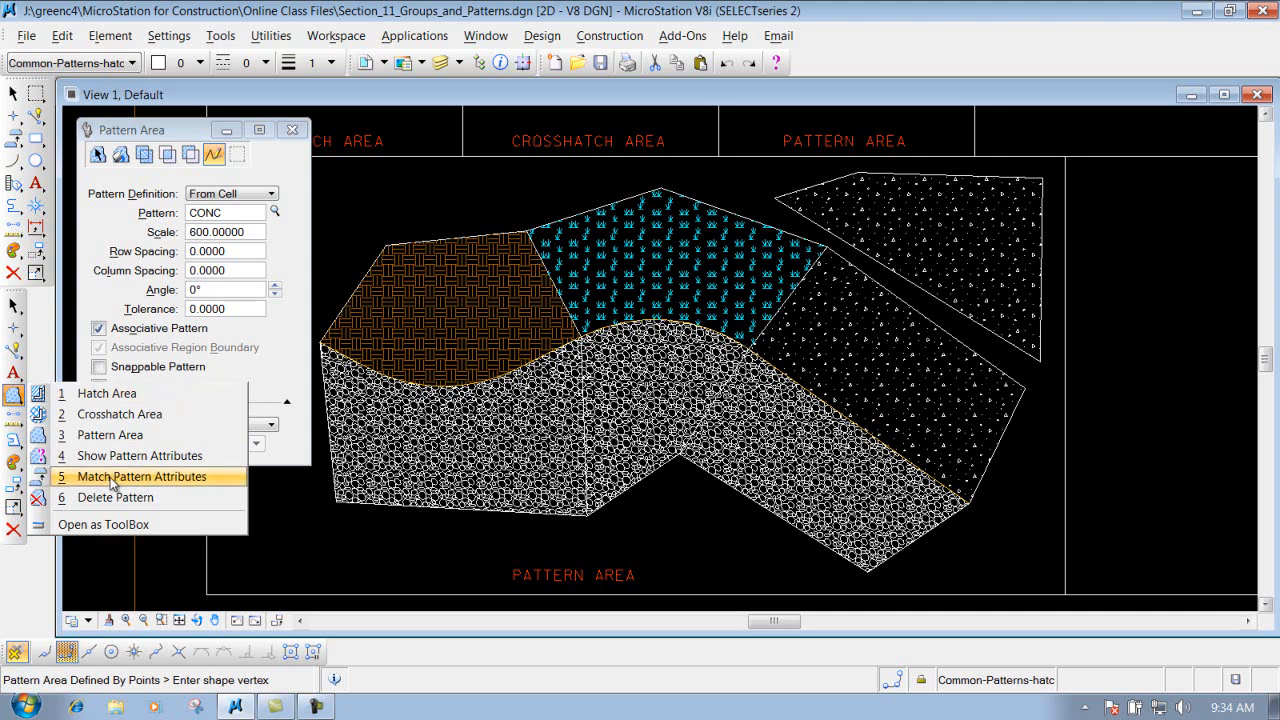
# Step: Match pattern attributes from the existing EARTH area at scale 300
pyautogui.click(140, 476)
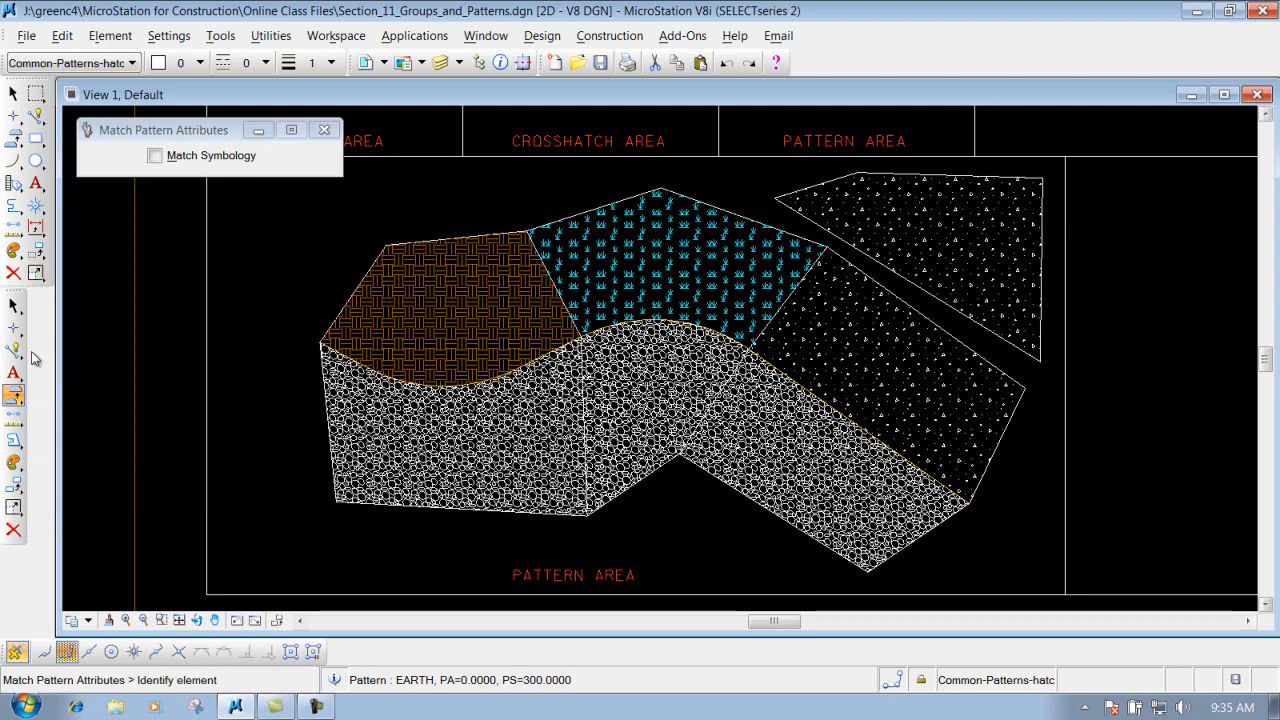
pyautogui.click(14, 392)
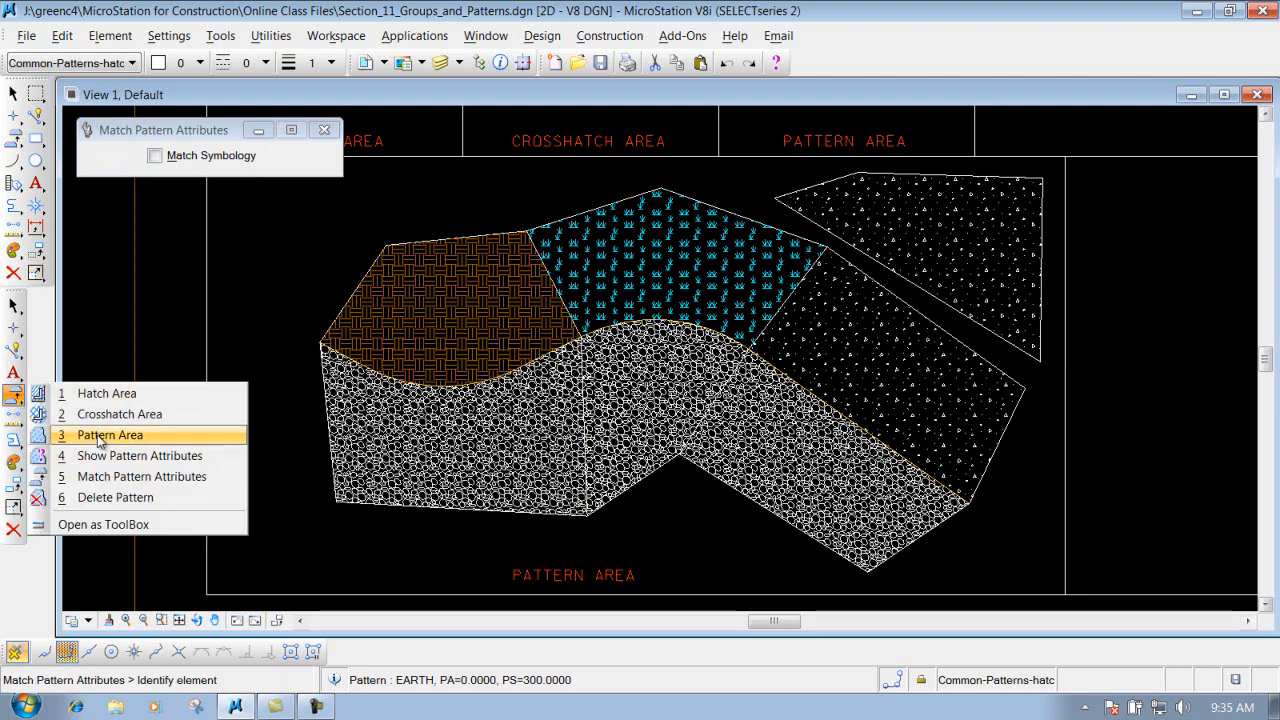
# Step: Start a new pattern area carrying the EARTH pattern at scale 300
pyautogui.click(110, 434)
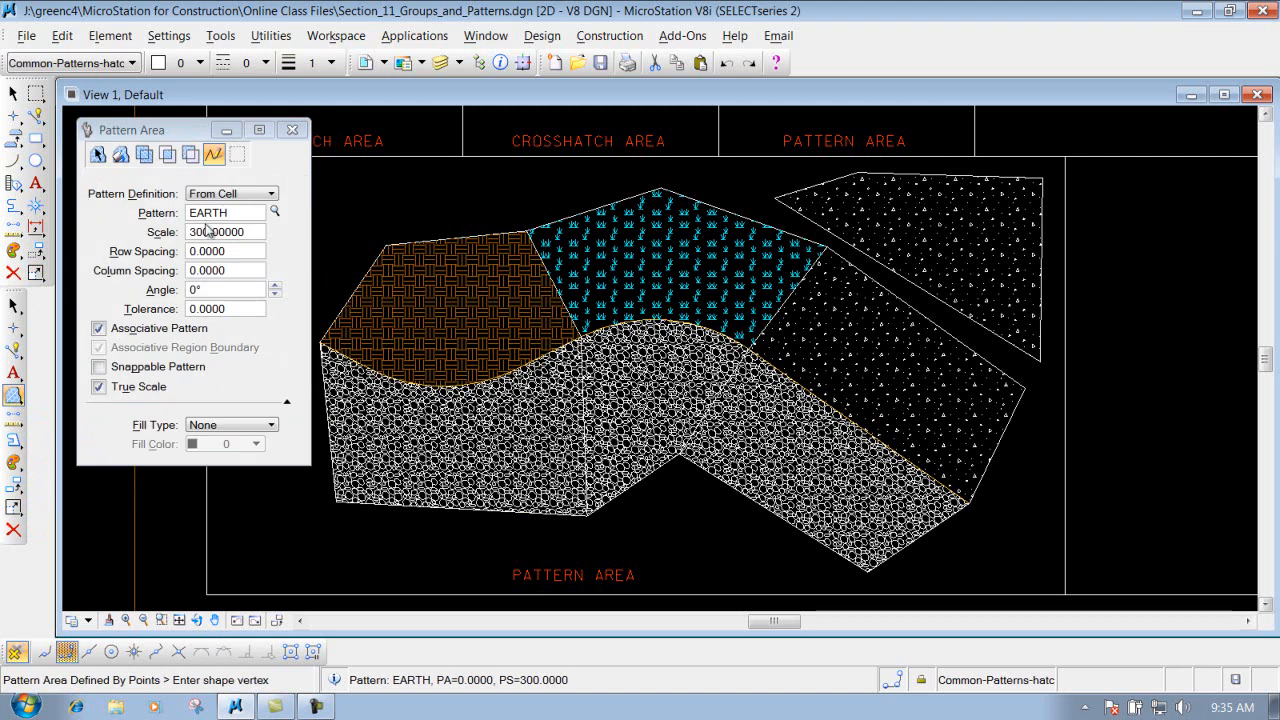
pyautogui.moveTo(212, 236)
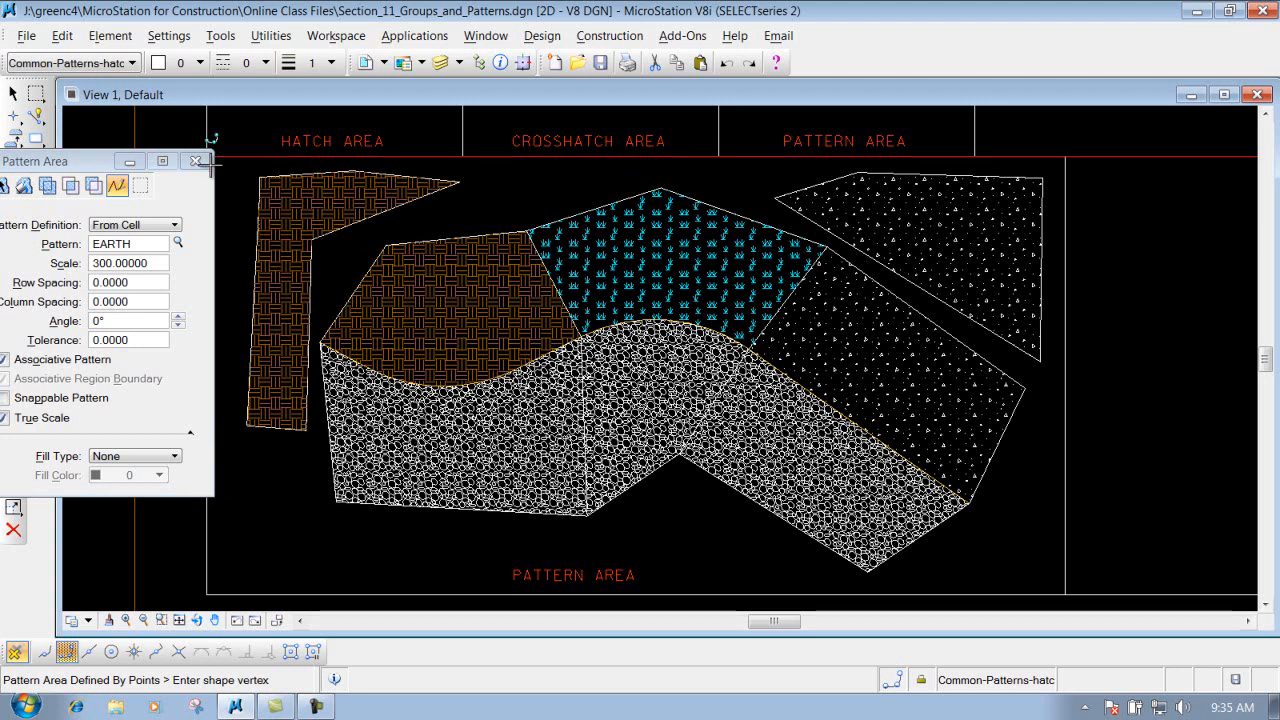
pyautogui.moveTo(132, 320)
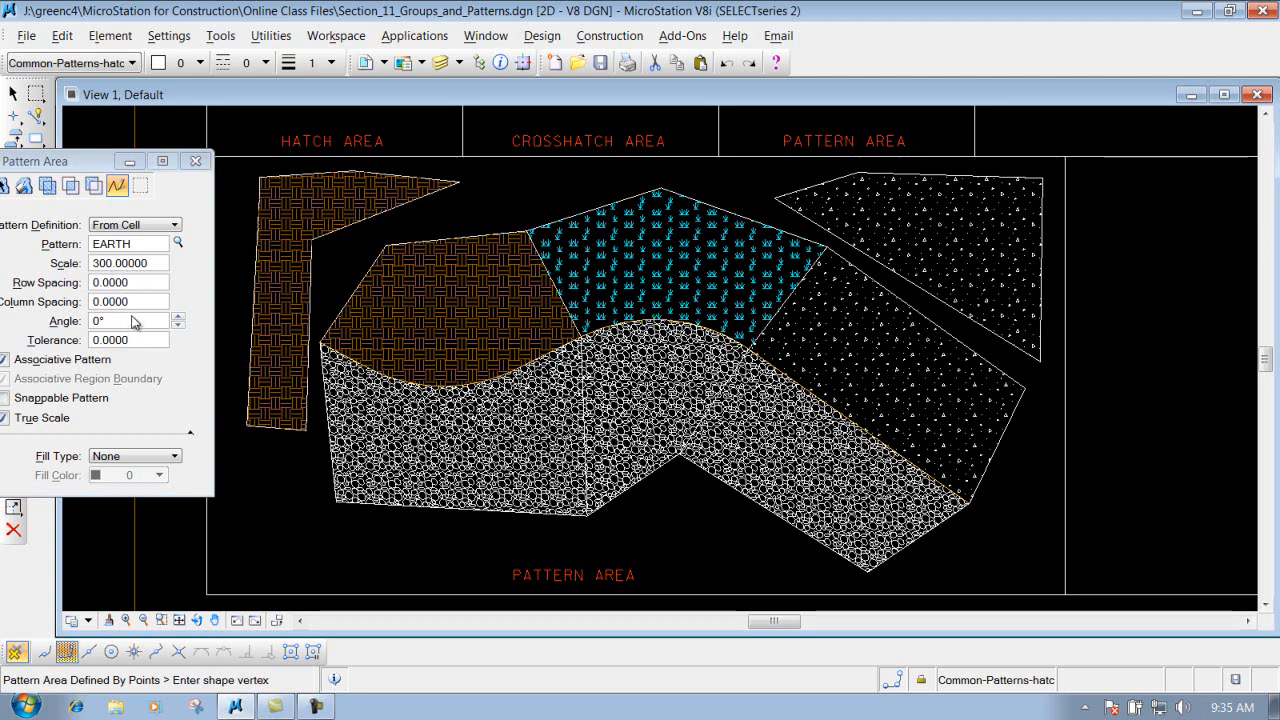